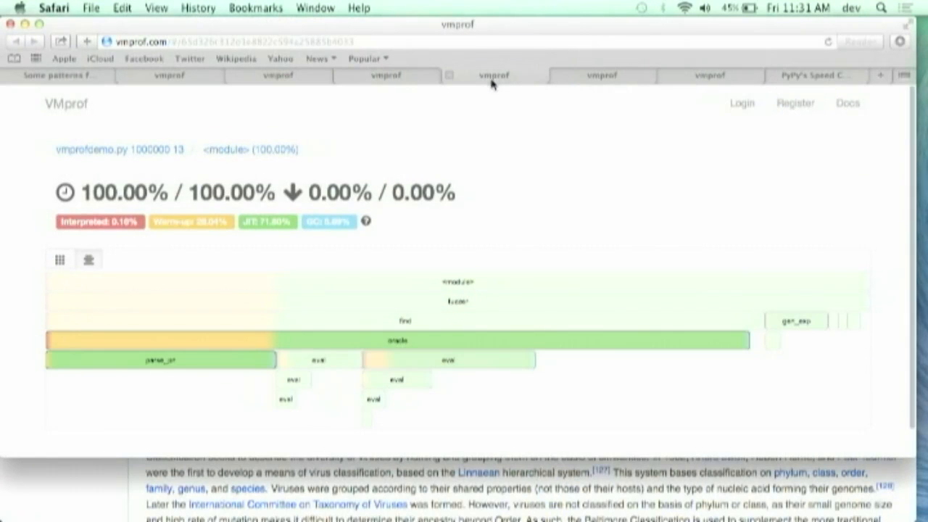
mouse_move(522, 234)
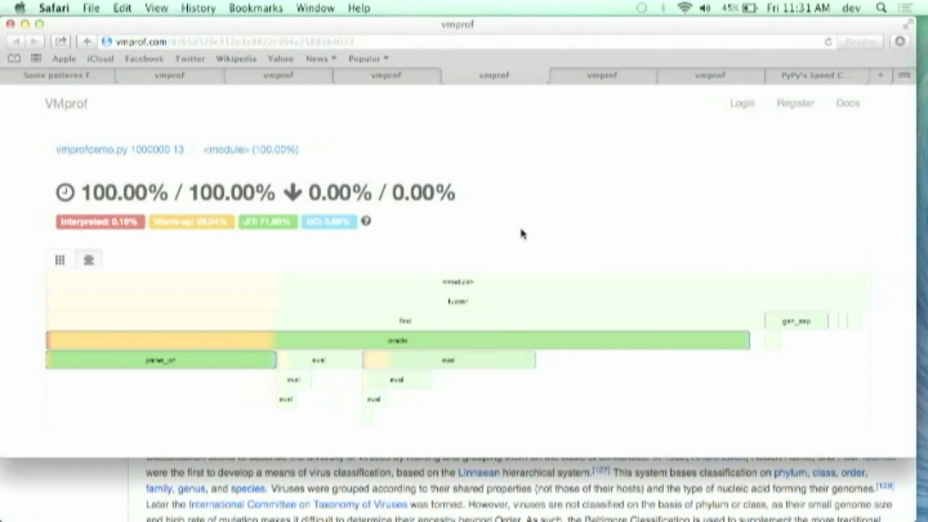
mouse_move(316, 354)
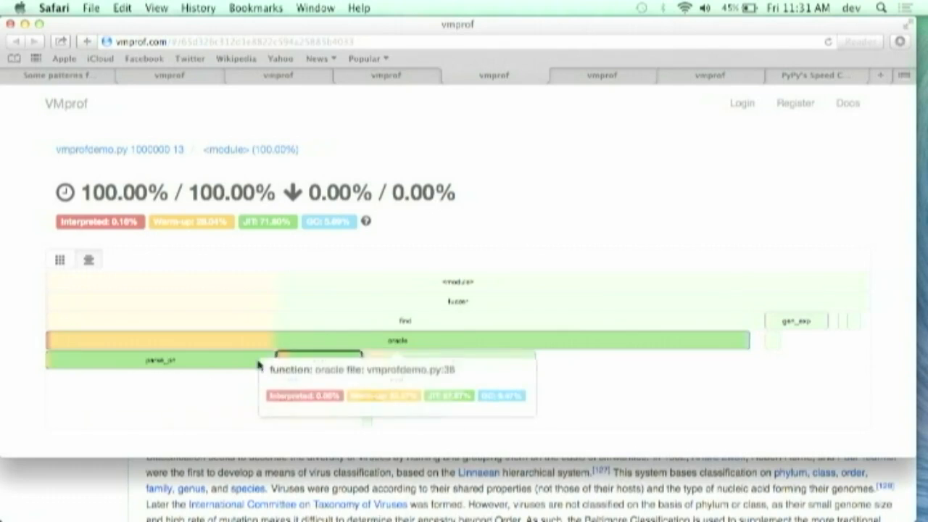